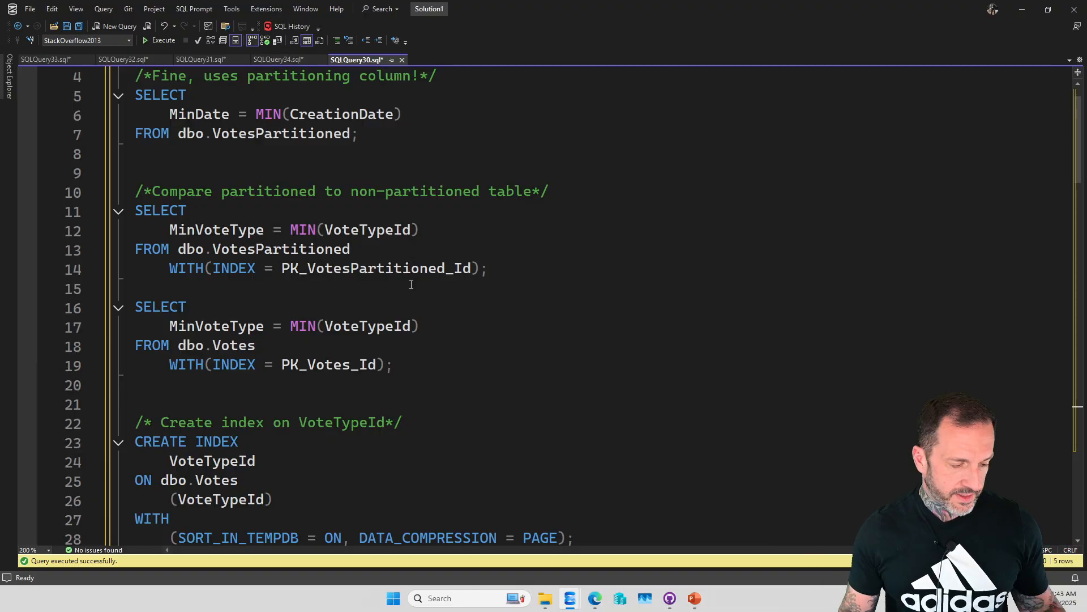
mouse_move(396, 145)
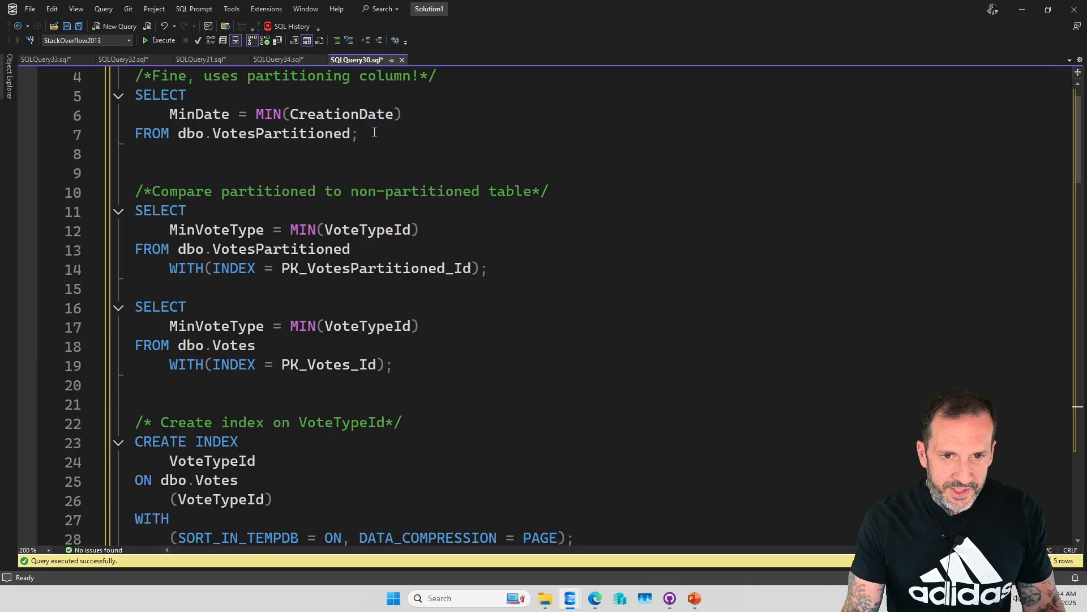
- Execute the selected MIN(CreationDate) query on dbo.VotesPartitioned and view its execution plan
left_click_drag(135, 95, 359, 134)
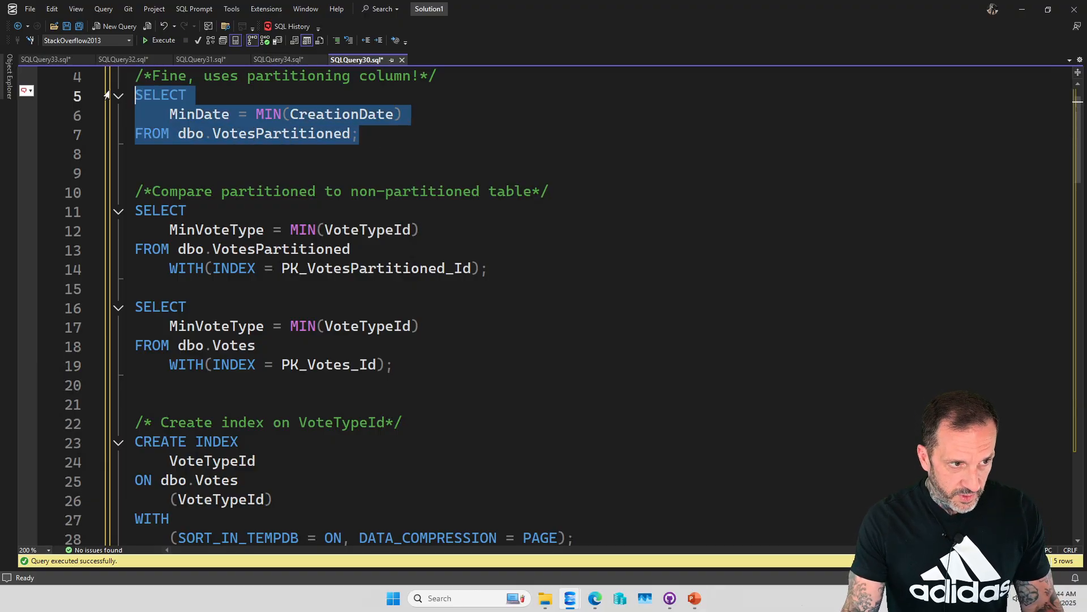
left_click(164, 40)
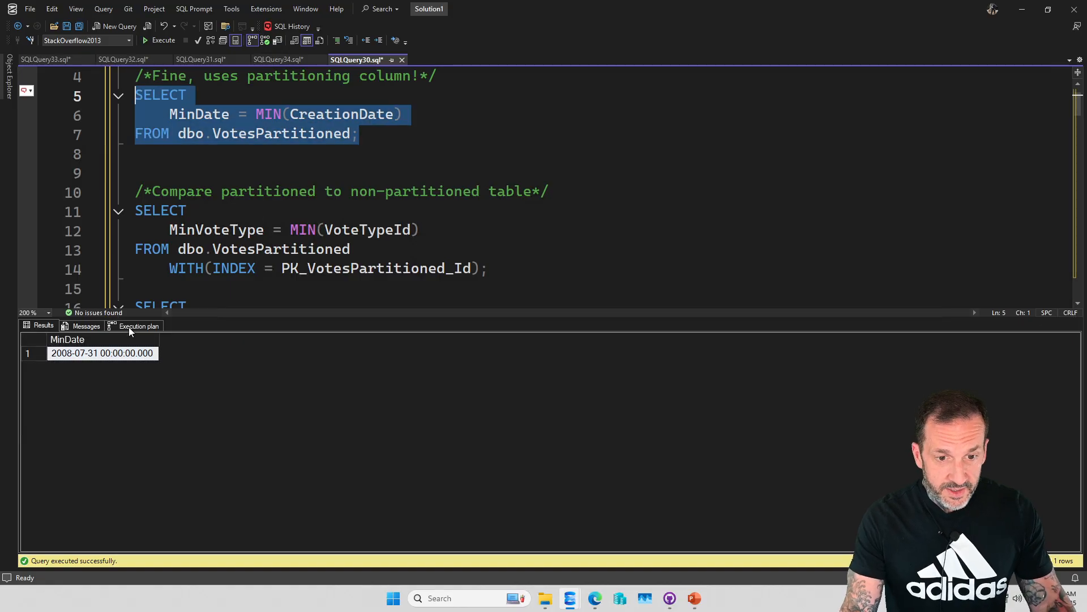
left_click(138, 326)
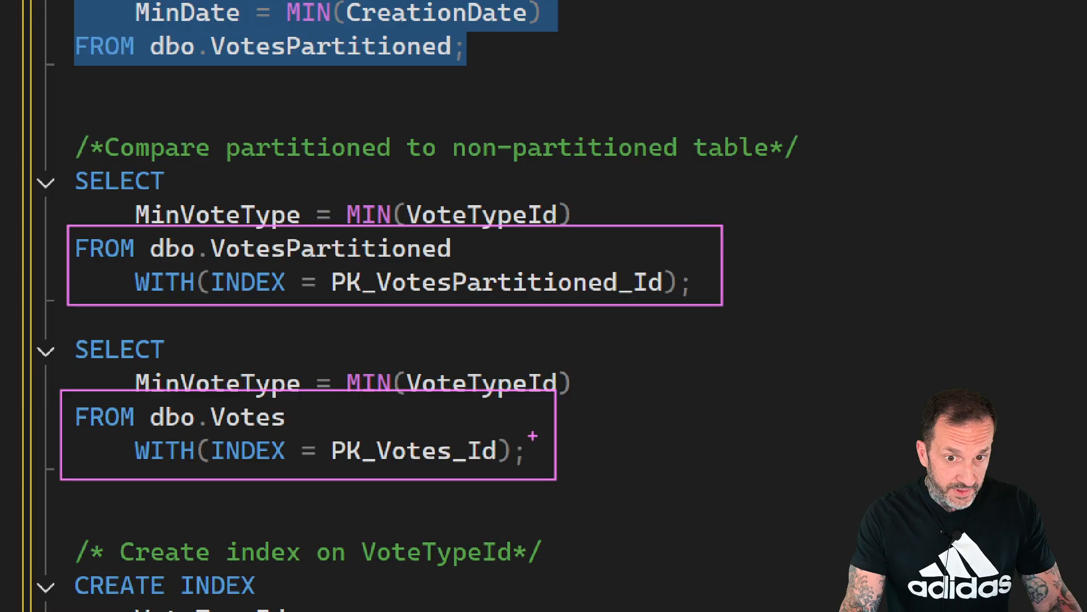
mouse_move(372, 281)
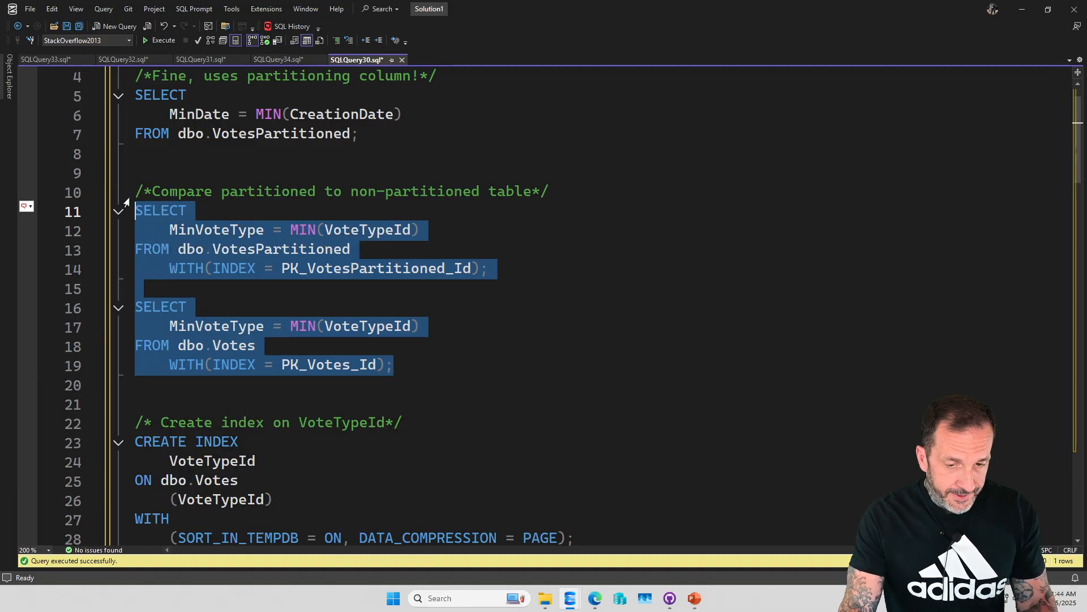
- Execute both MIN(VoteTypeId) queries and inspect the Parallelism operator timings in their plans
left_click(162, 39)
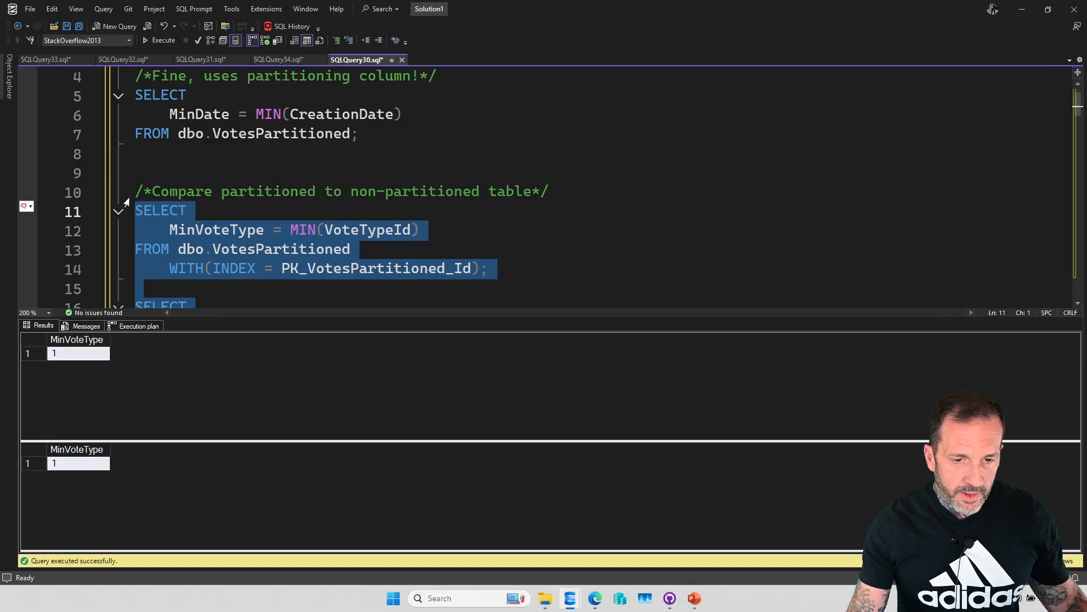
left_click(138, 326)
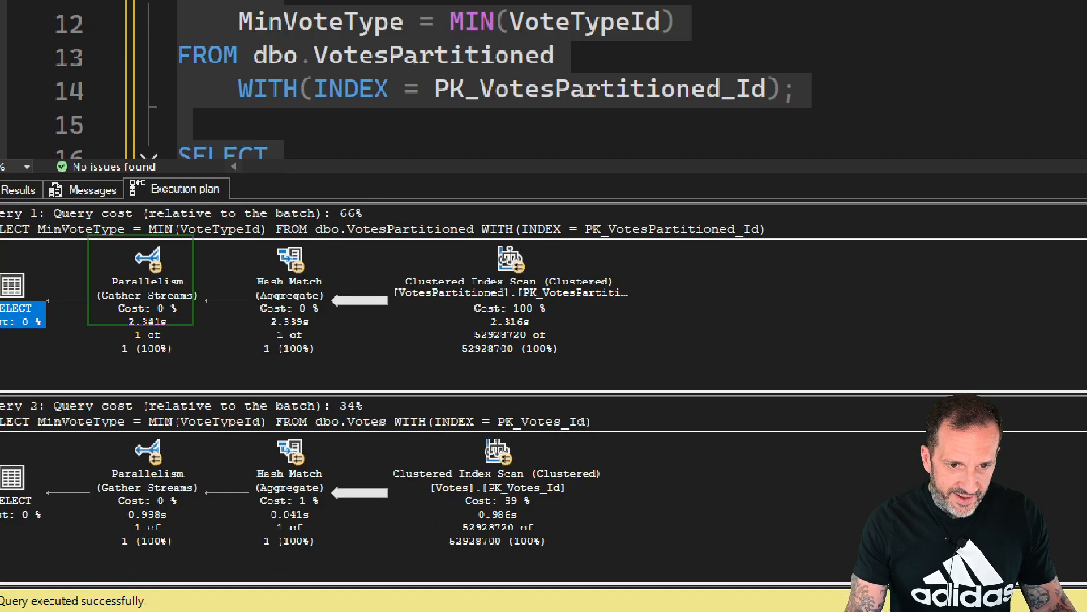
left_click(146, 281)
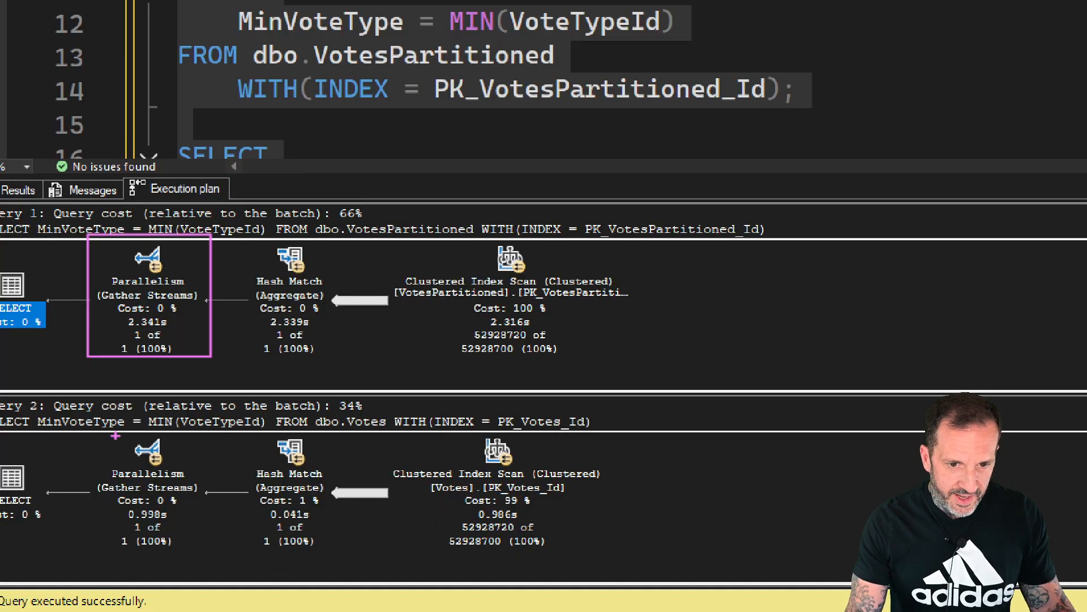
left_click(147, 473)
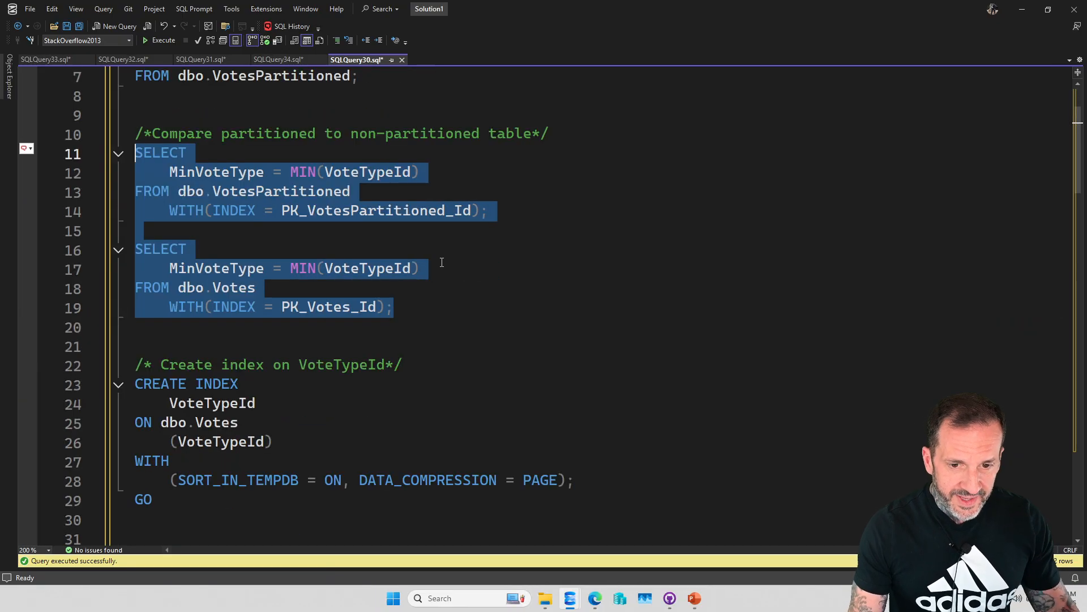
scroll("down", 3)
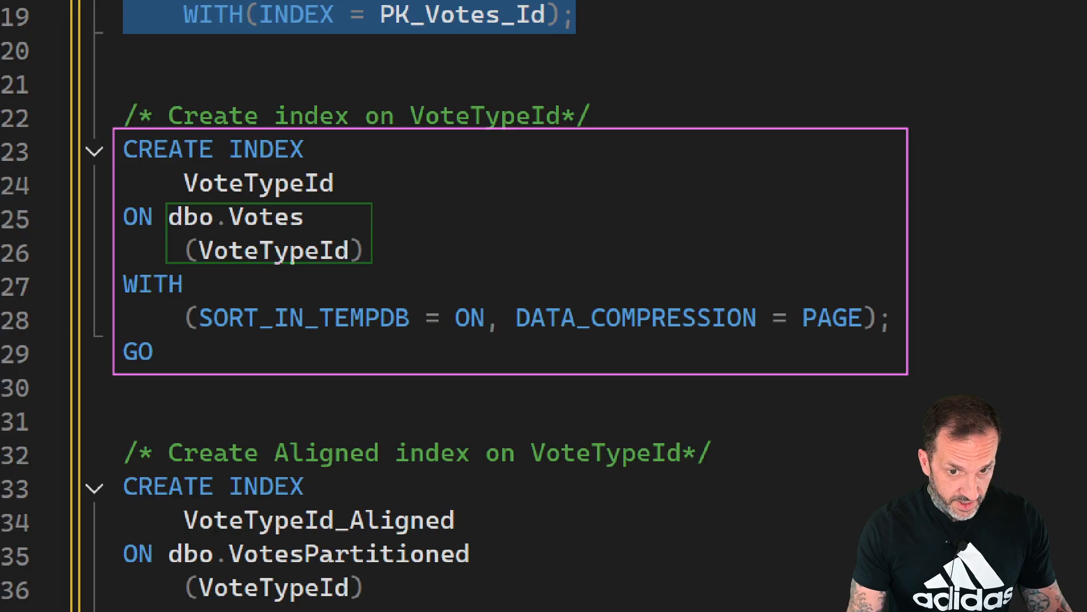
scroll("down", 3)
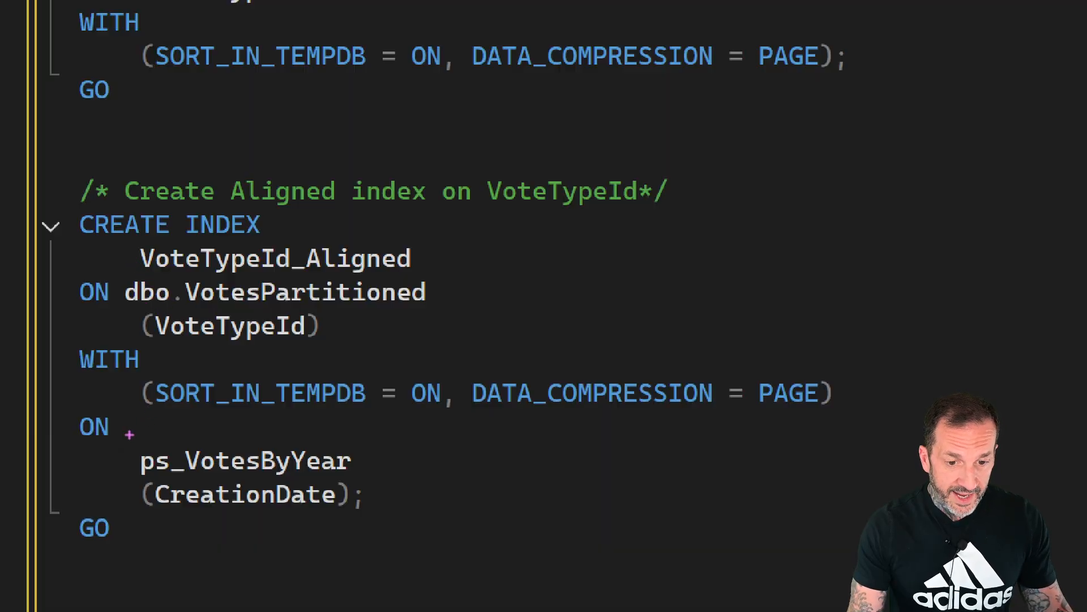
double_click(243, 461)
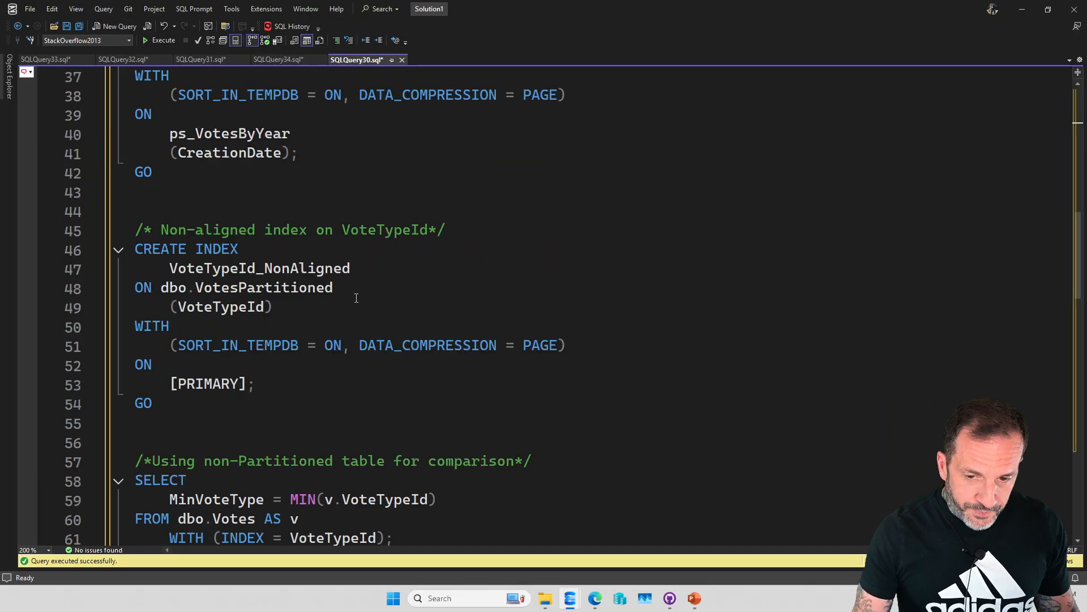
- Execute the non-partitioned and non-aligned MIN(VoteTypeId) queries and view the Index Scan plan
scroll("down", 3)
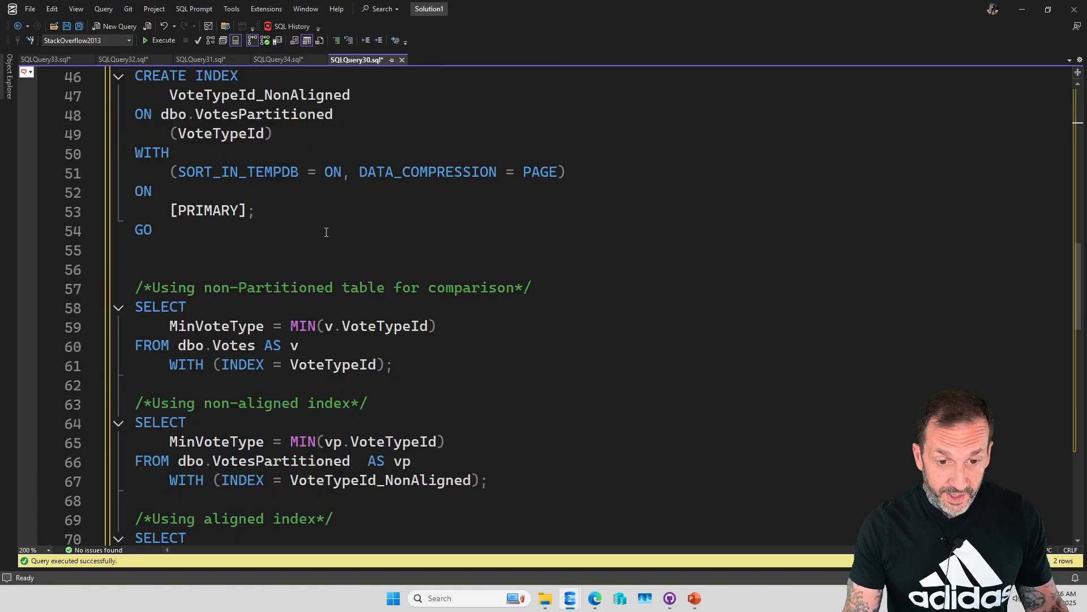
scroll("down", 3)
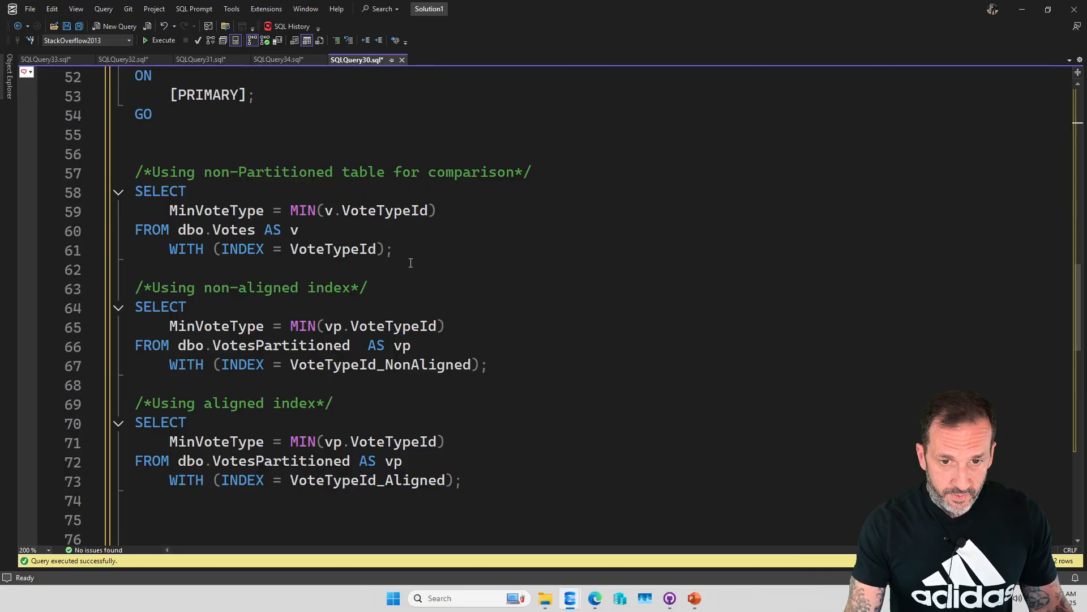
left_click_drag(137, 172, 392, 270)
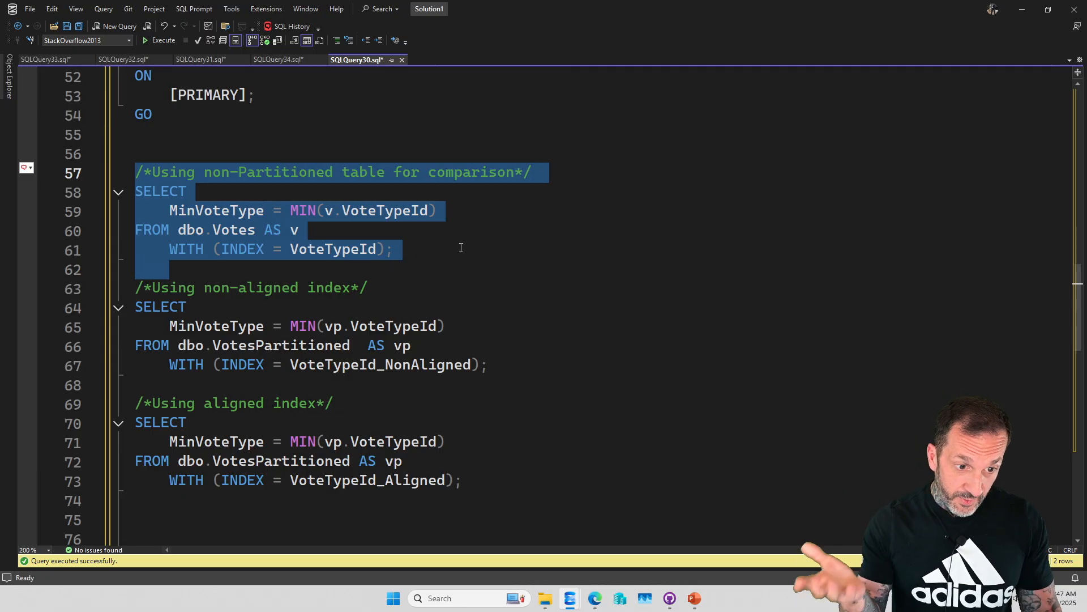
left_click(453, 249)
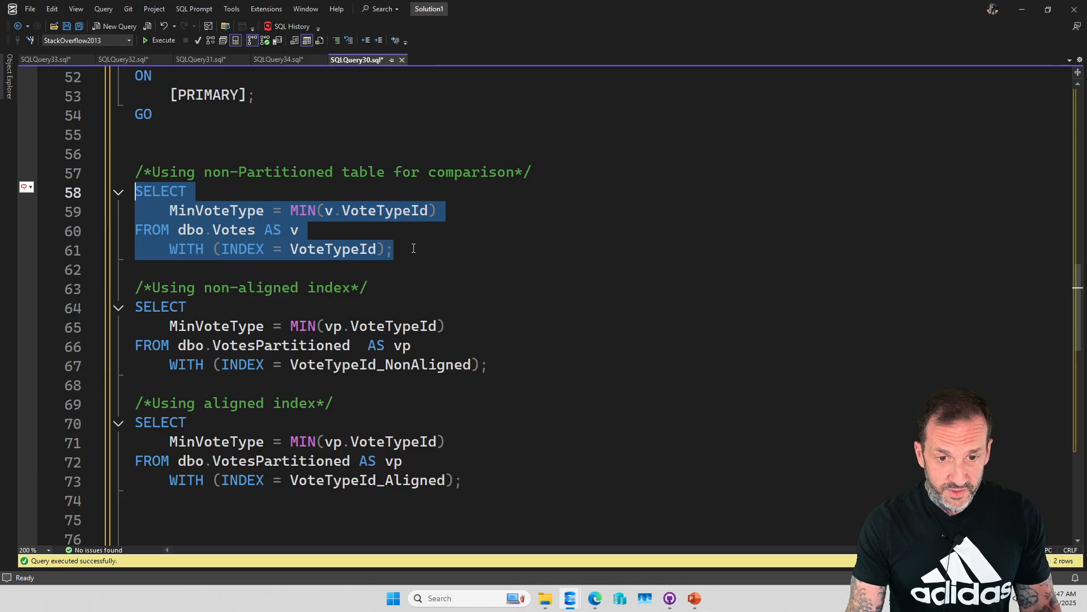
left_click(158, 39)
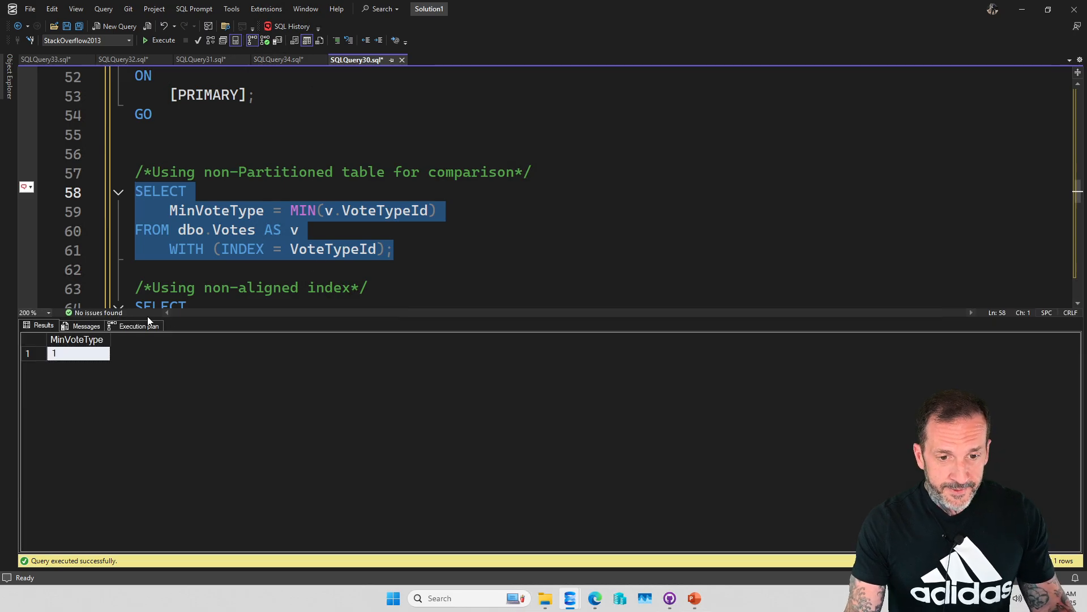
left_click(139, 326)
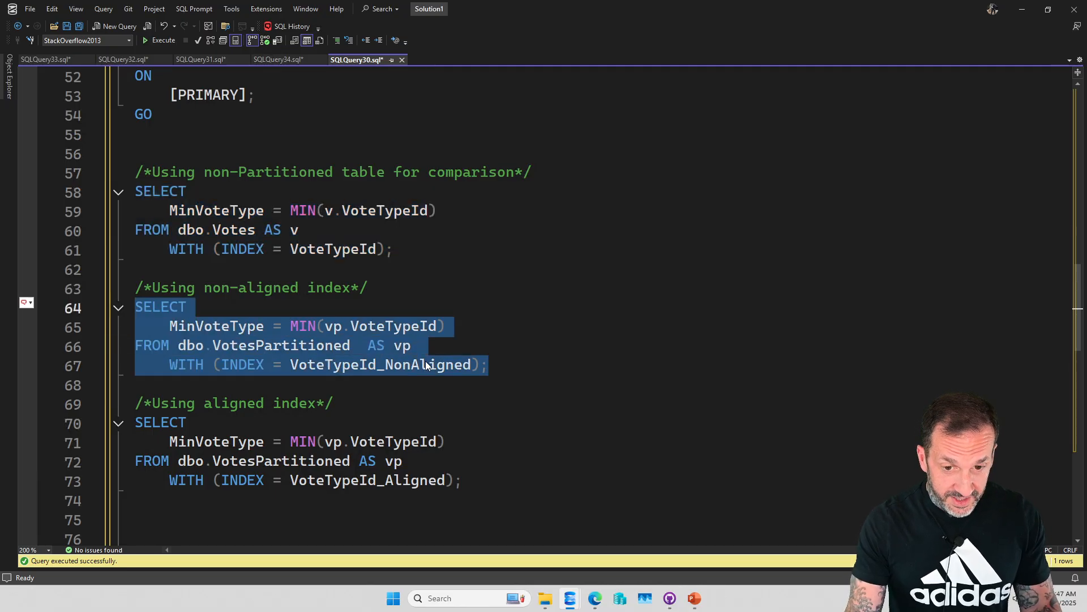
mouse_move(395, 365)
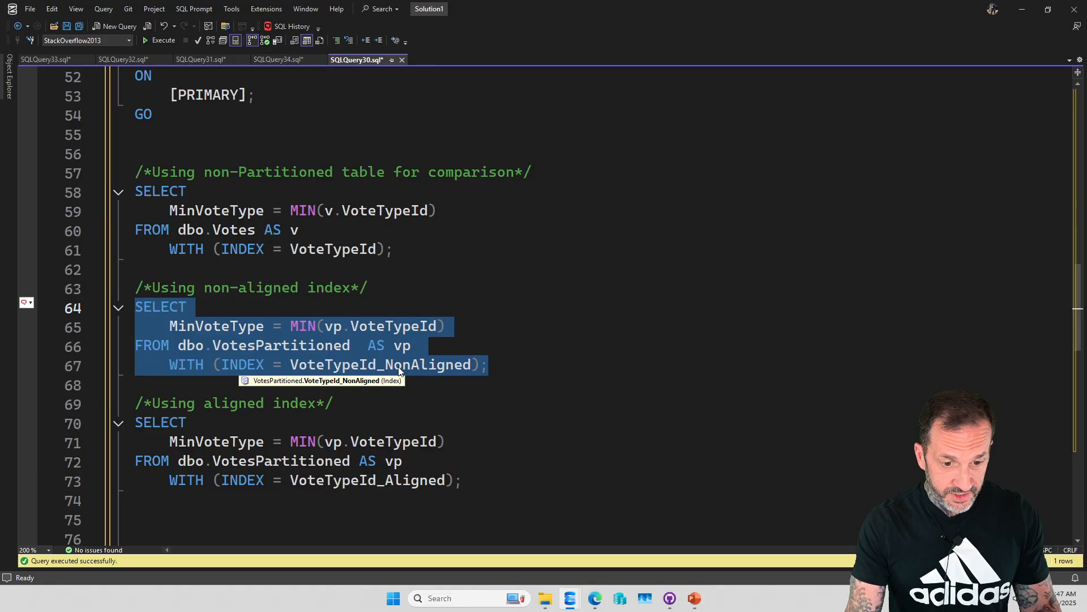
mouse_move(490, 386)
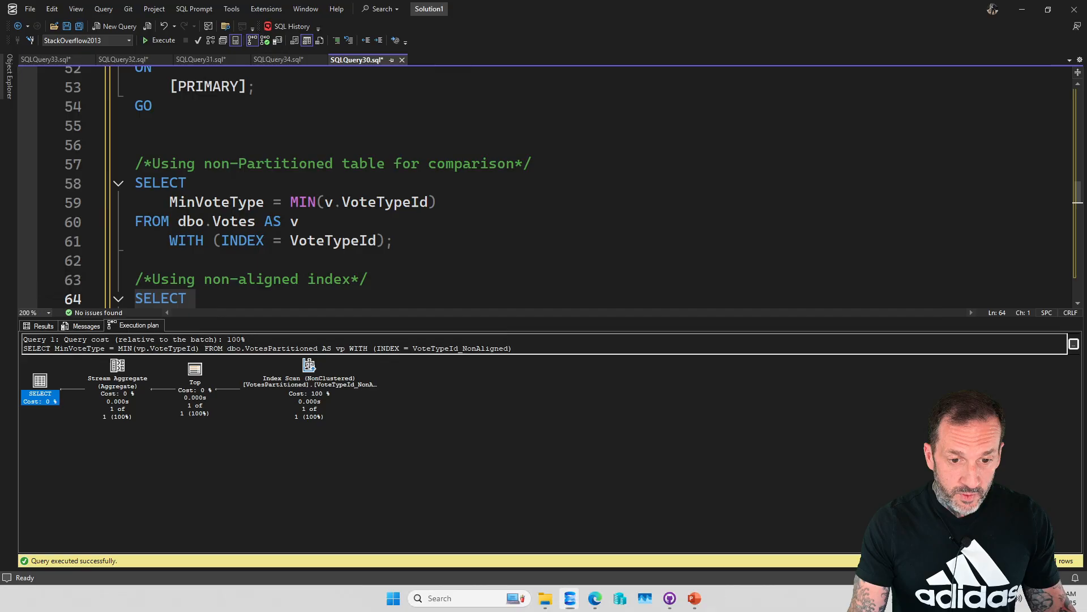
mouse_move(94, 404)
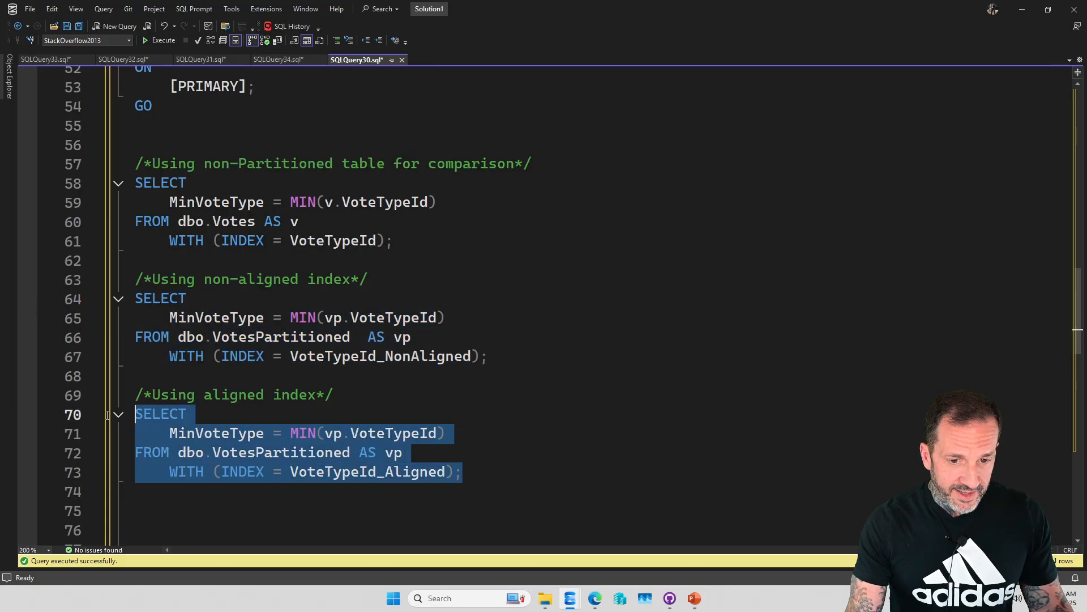
- Execute the aligned-index MIN(VoteTypeId) query on VotesPartitioned and view its execution plan
left_click(159, 40)
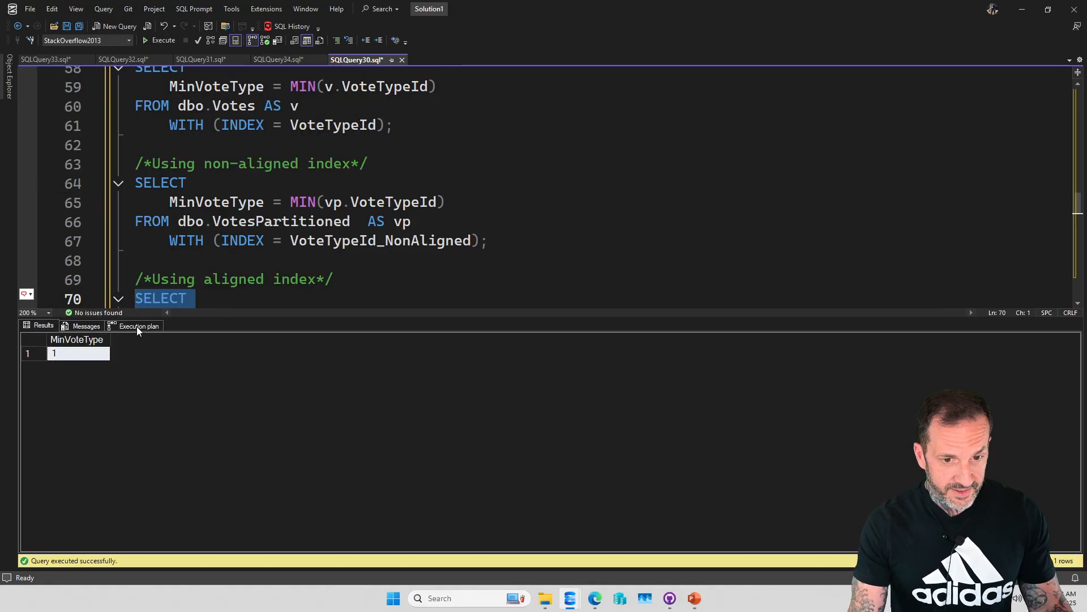
left_click(138, 326)
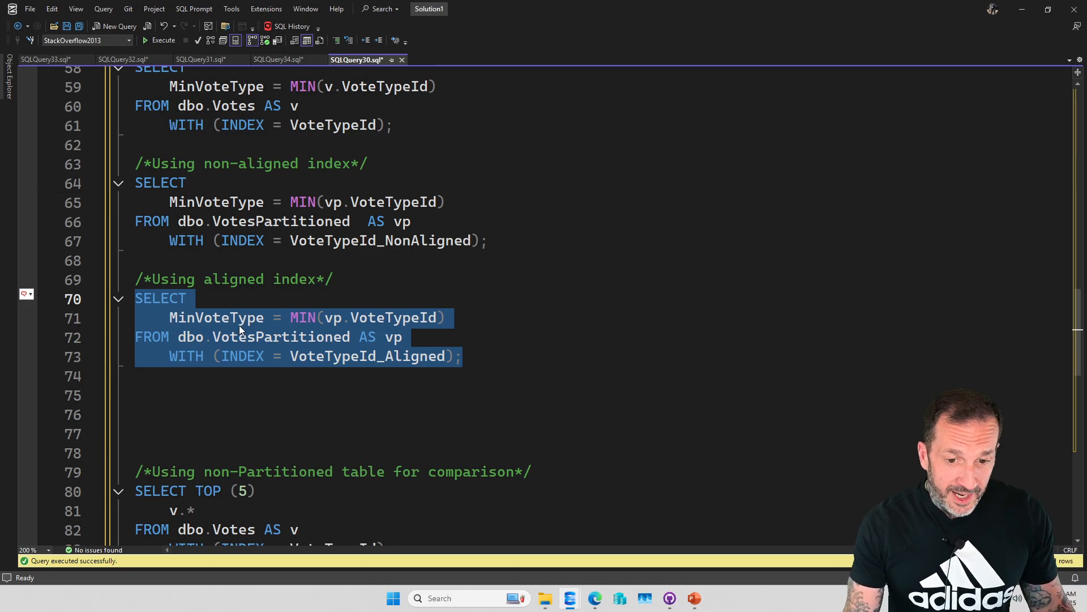
- Execute the TOP (5) ORDER BY VoteTypeId query on Votes and view its five-row result and plan
scroll("down", 3)
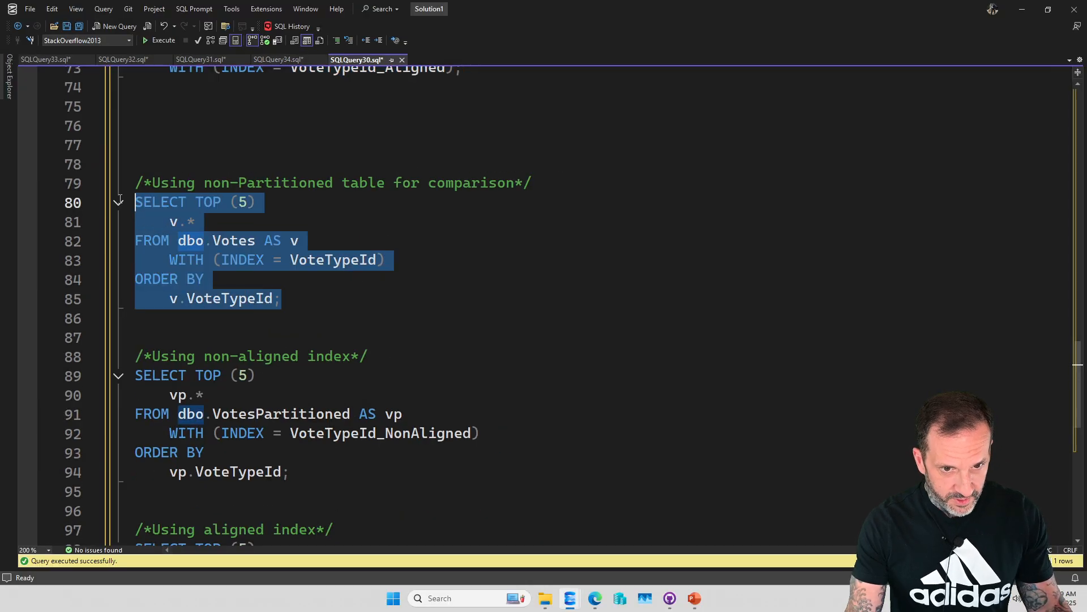
left_click(163, 41)
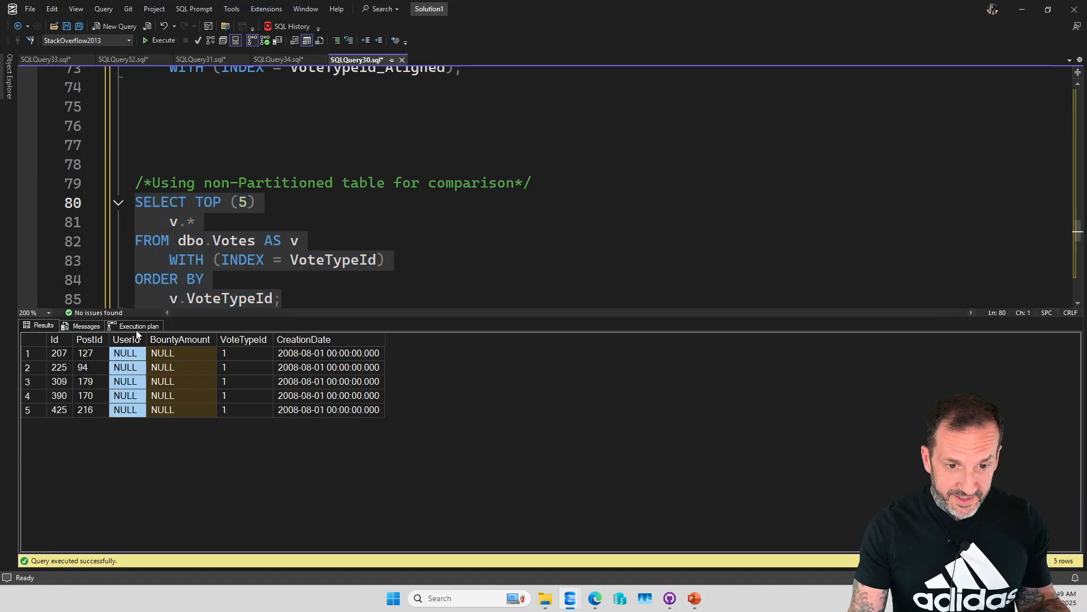
left_click(138, 327)
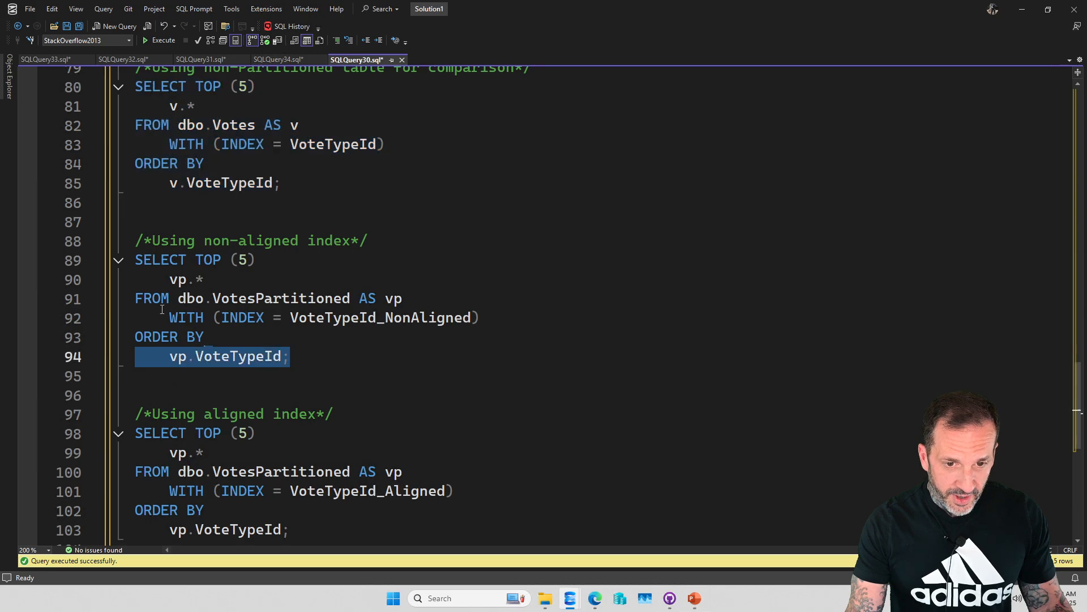
left_click(163, 40)
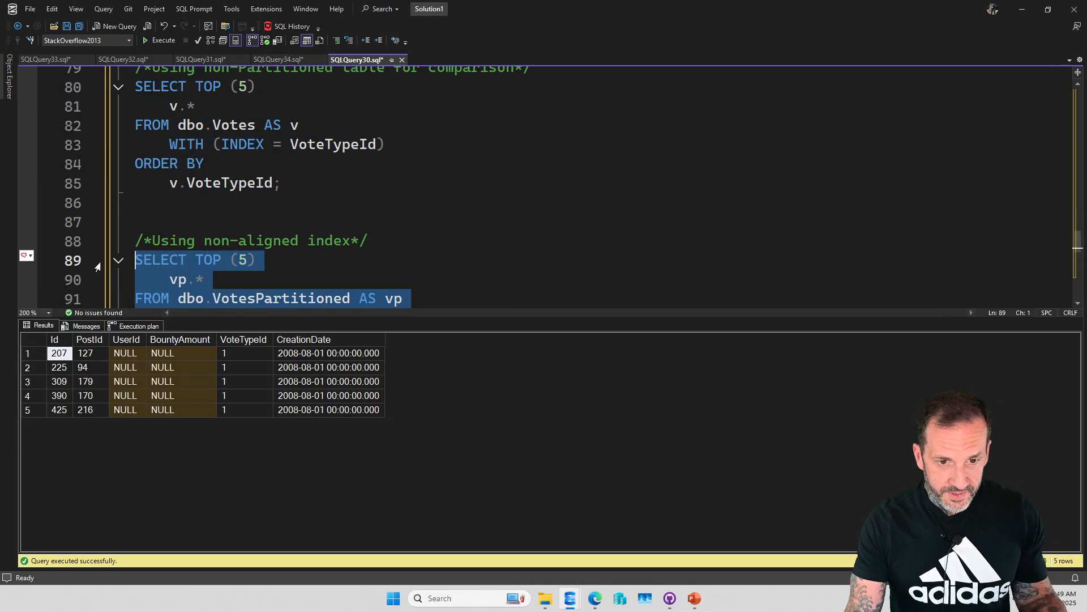
- Show the aligned-index TOP (5) plan with its sort over 52928720 rows
left_click(134, 326)
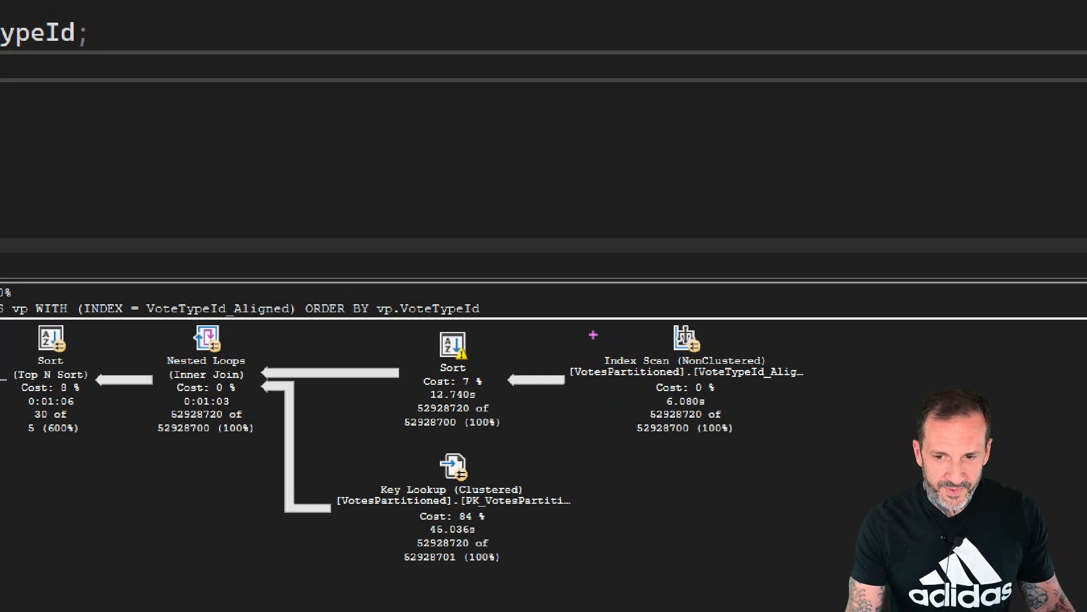
- Read the Parallelism operator properties in SQLQuery34's plan, then return to SQLQuery30
left_click(688, 360)
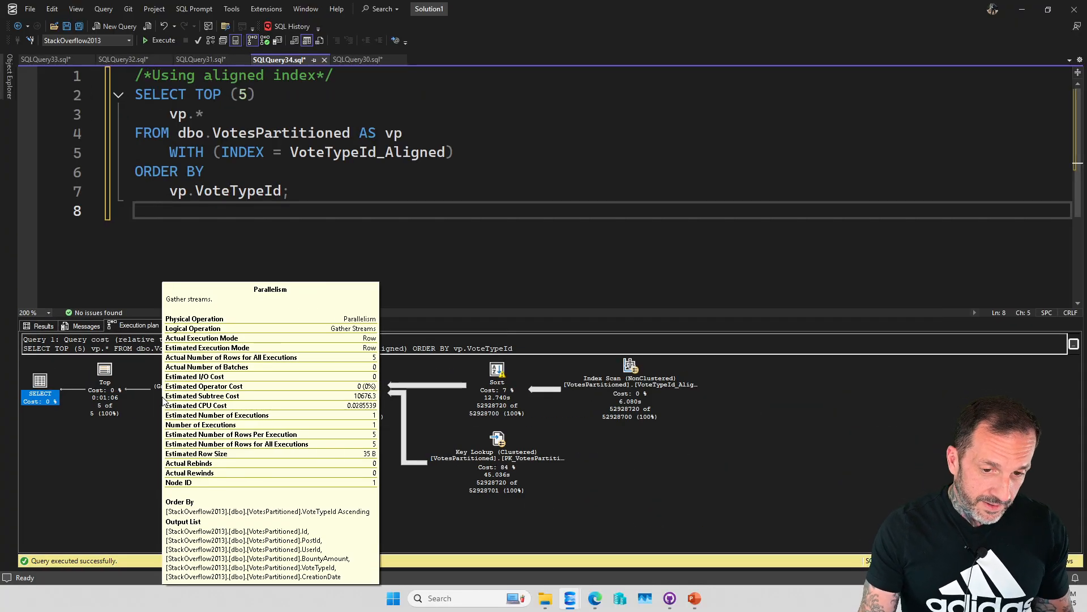
mouse_move(355, 59)
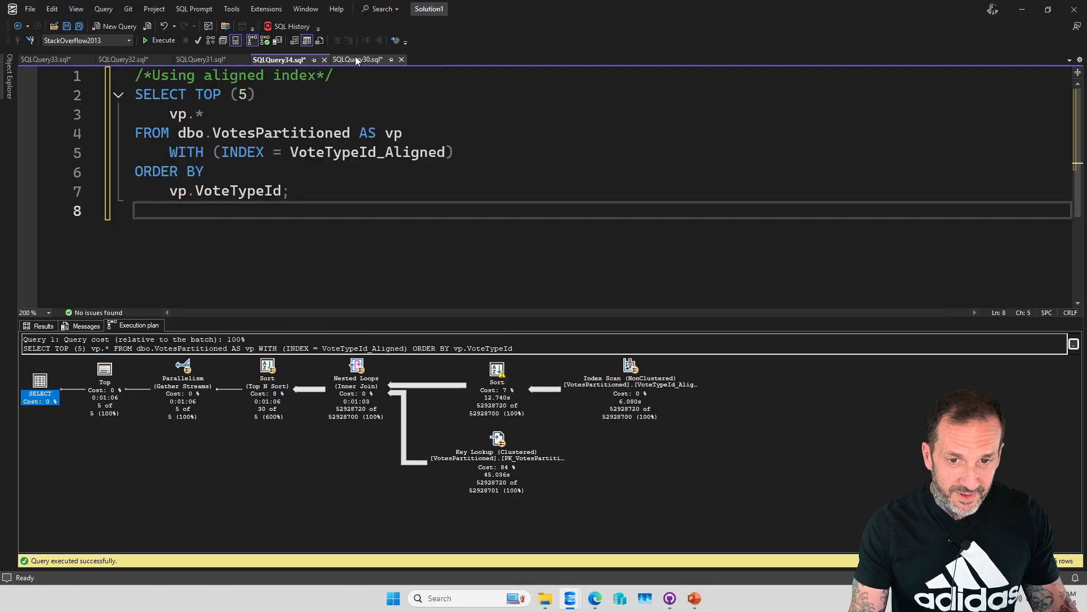
left_click(357, 59)
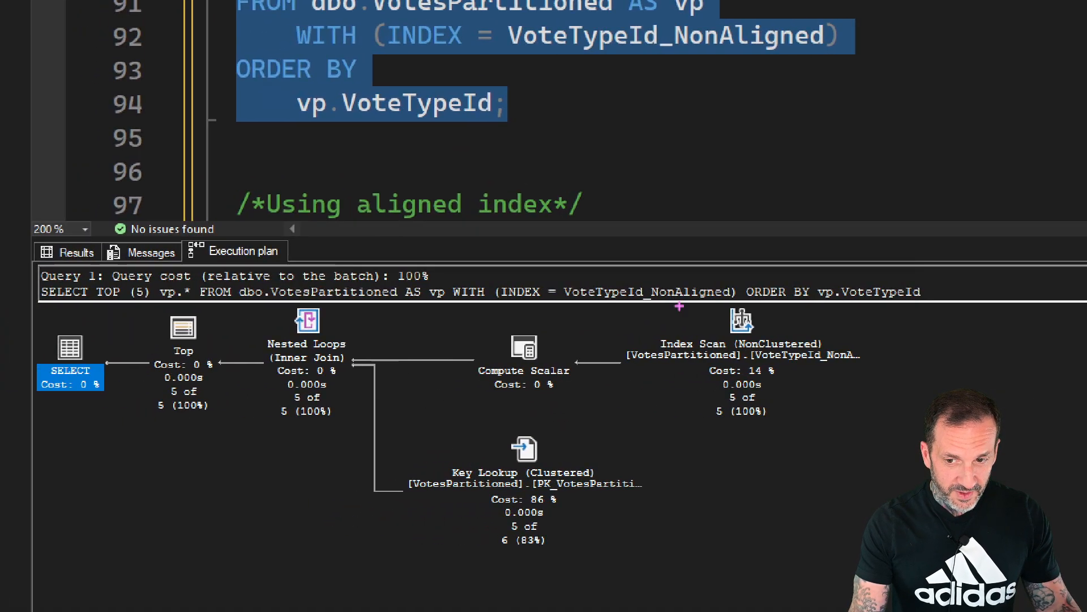
- Hide the non-aligned TOP (5) results pane and switch to the SQLQuery34 aligned-index window
left_click(740, 343)
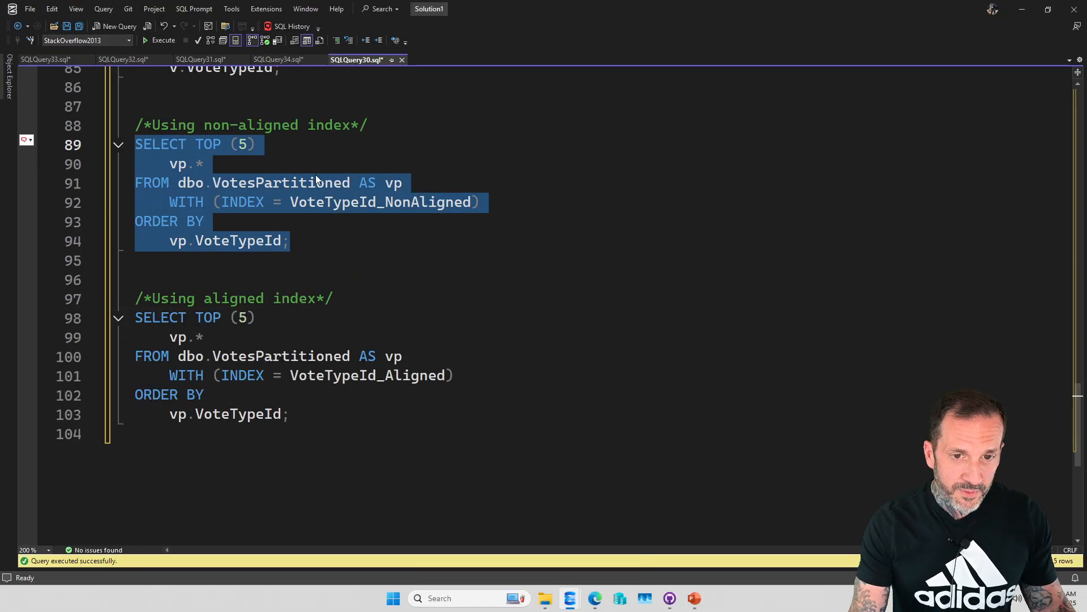
left_click(280, 59)
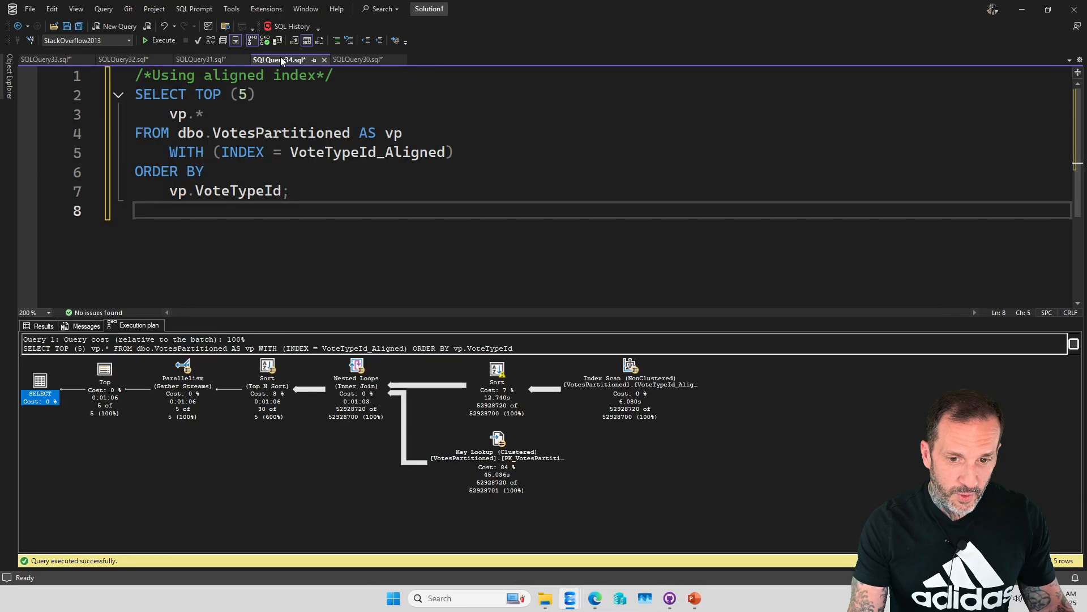